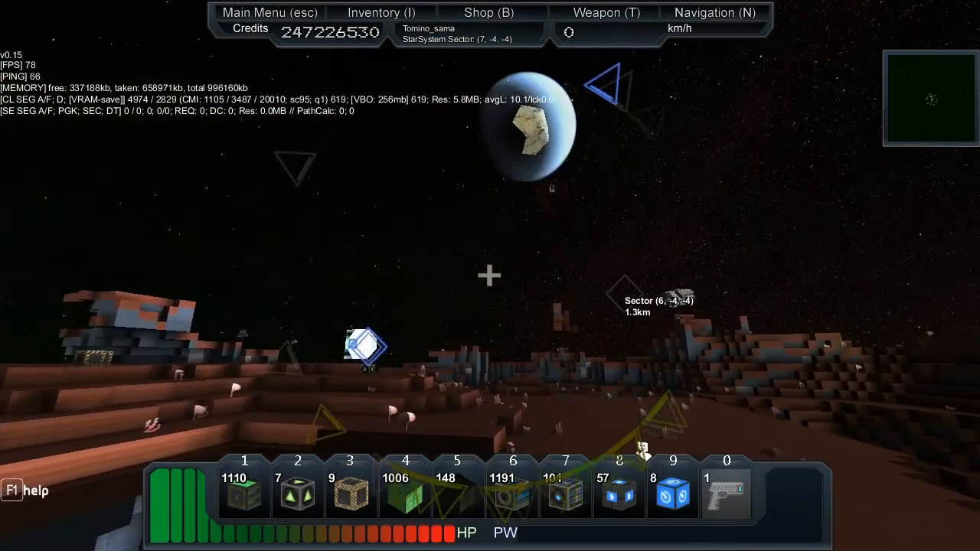
{"action": "type", "text": "/"}
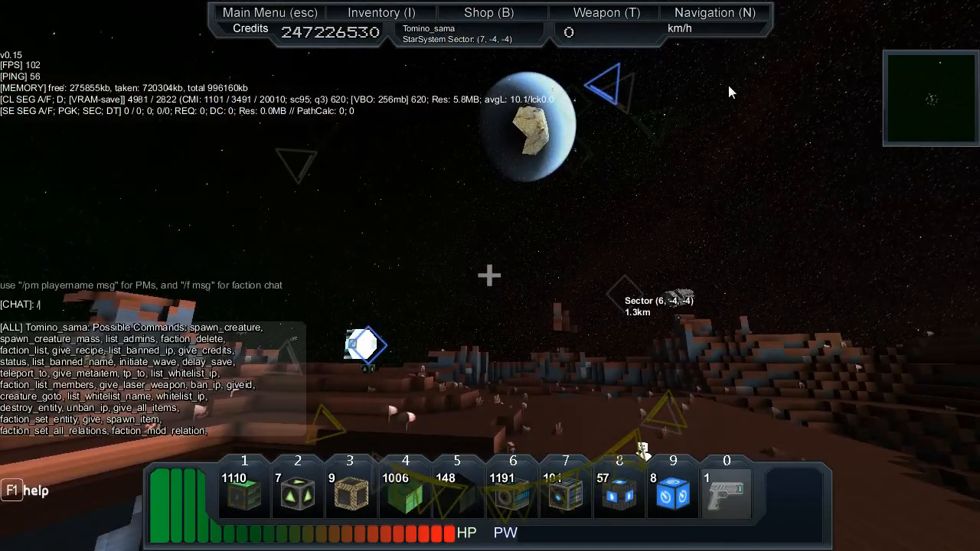
{"action": "type", "text": "explode_planet_sector"}
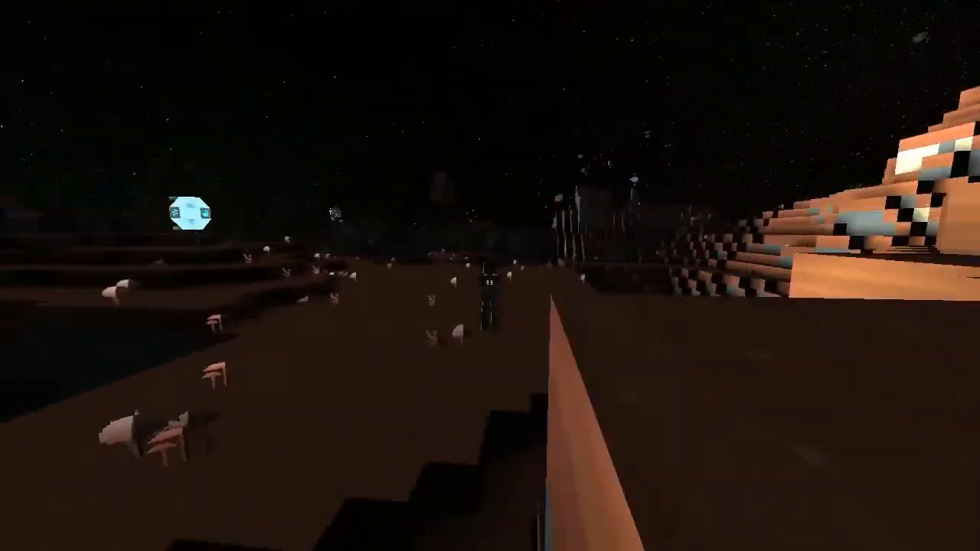
{"action": "mouse_move", "coordinate": [490, 276]}
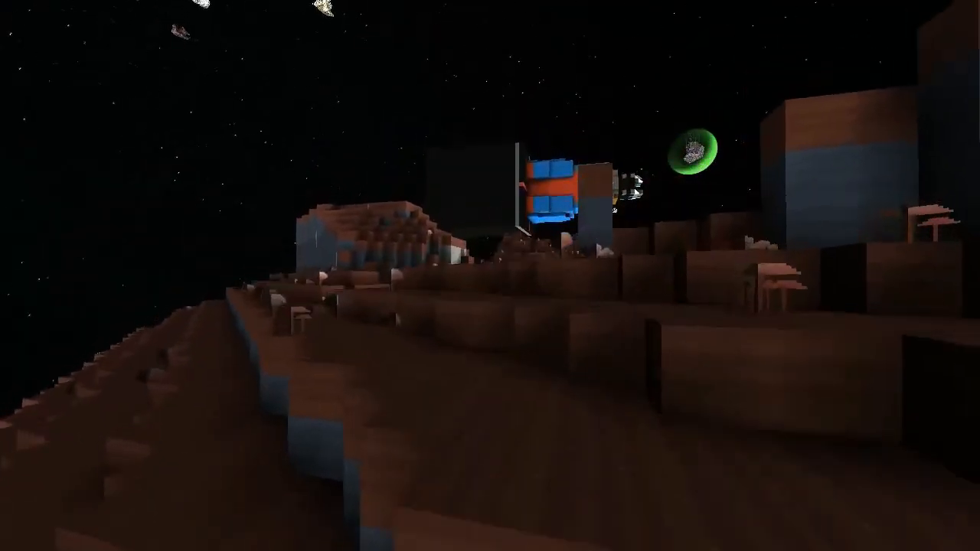
{"action": "mouse_move", "coordinate": [490, 276]}
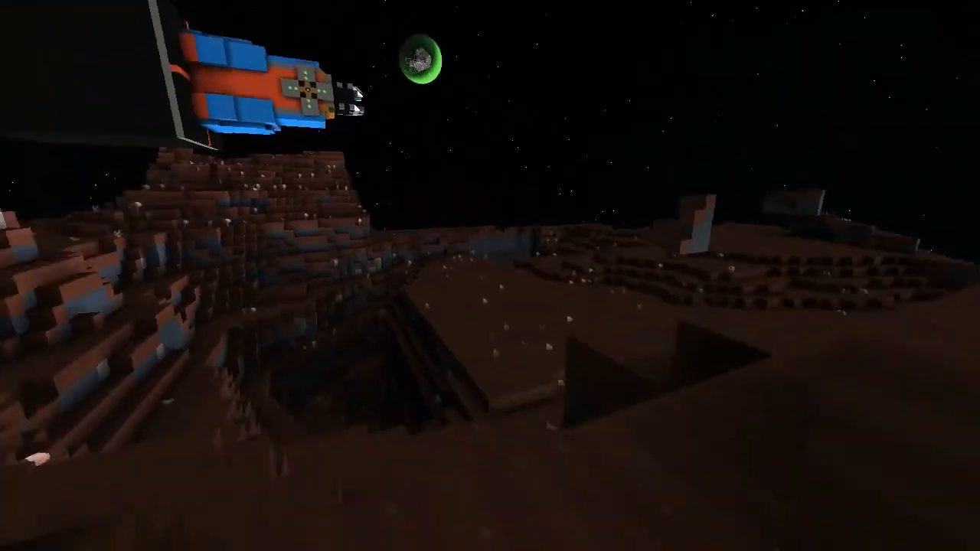